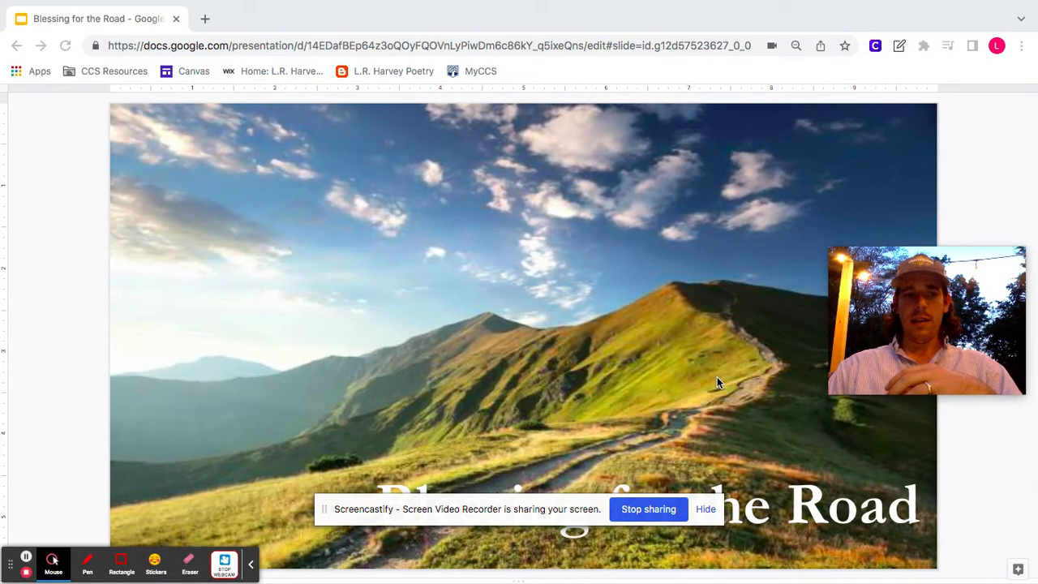
mouse_move(990, 159)
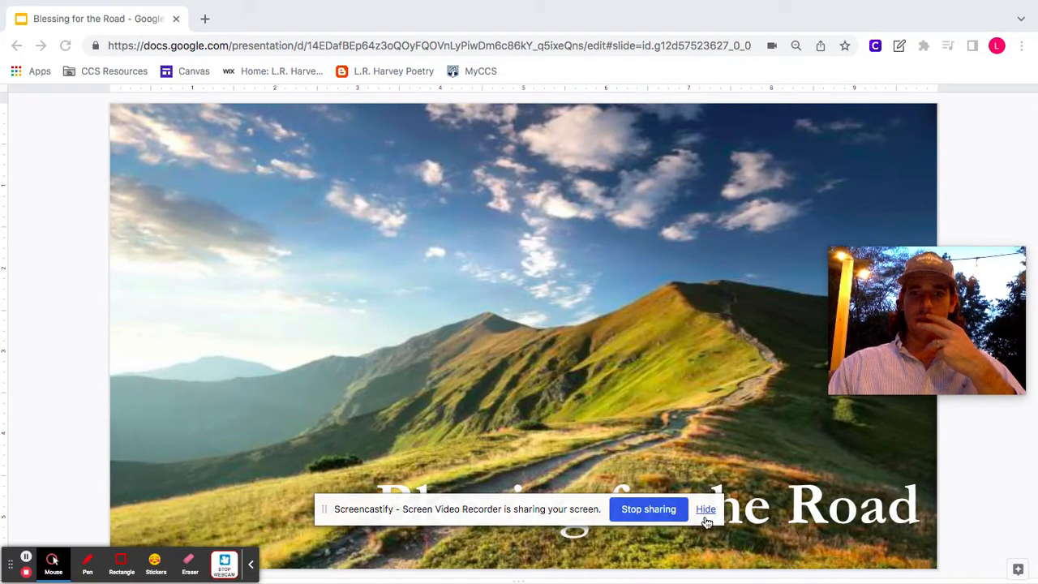
Step: Close the 'Your startup disk is almost full' alert to reveal the Blessing for the Road slide
left_click(705, 509)
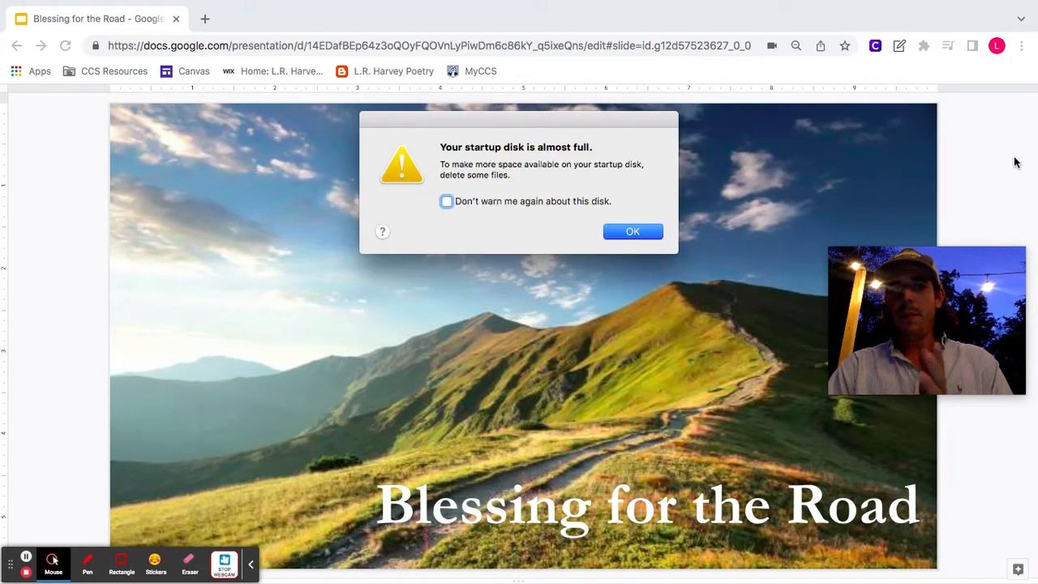
left_click(632, 232)
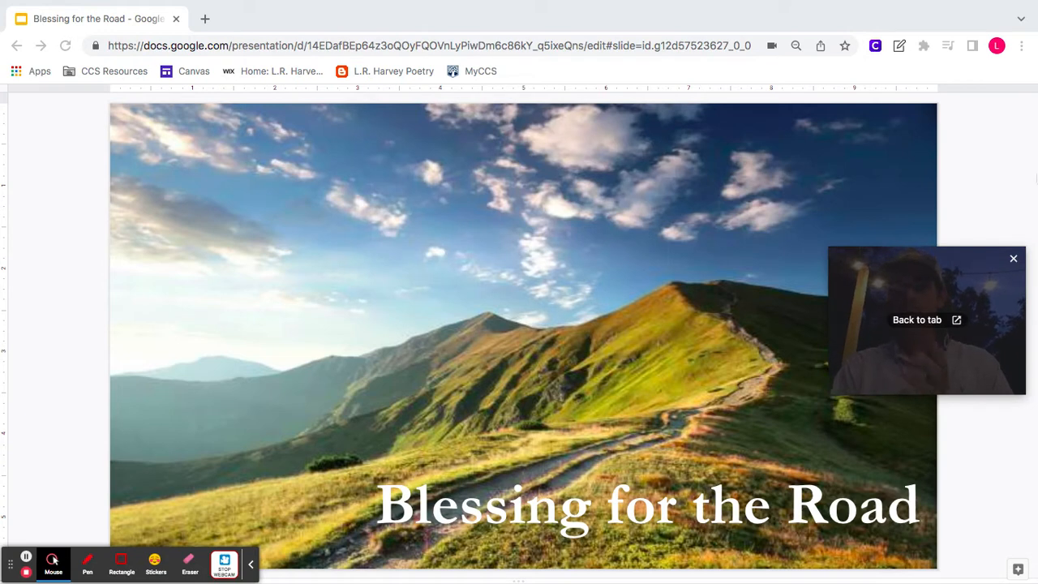